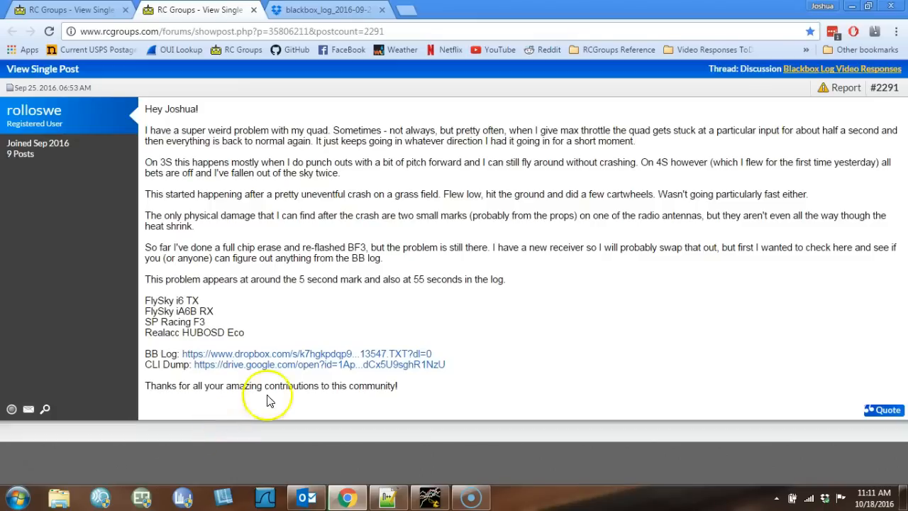
pyautogui.moveTo(491, 136)
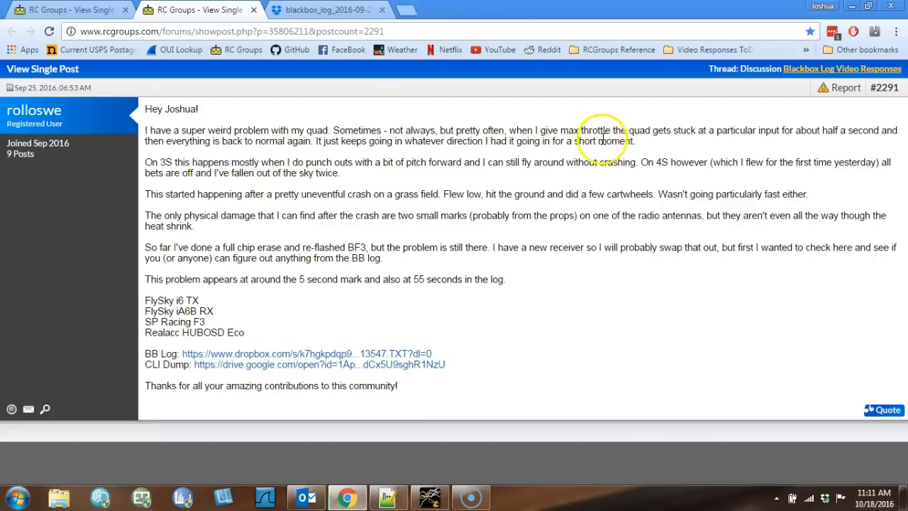
pyautogui.moveTo(824, 131)
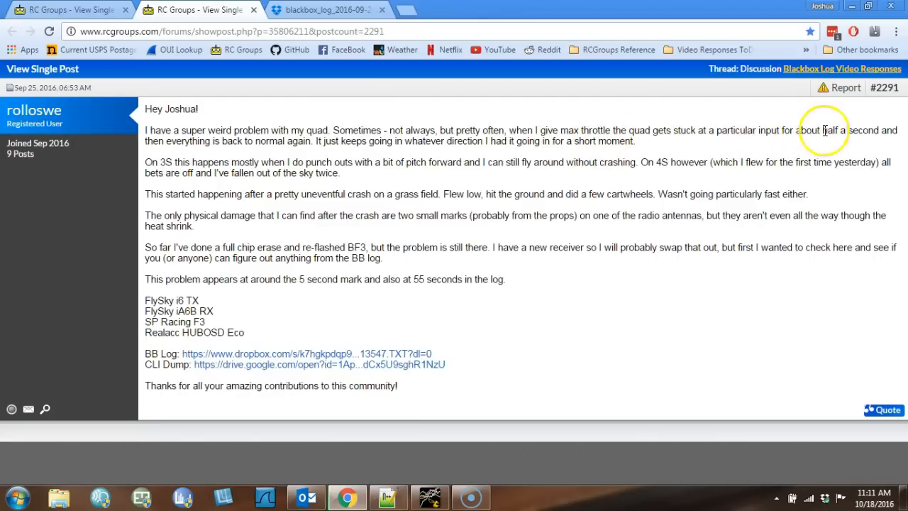
pyautogui.moveTo(210, 145)
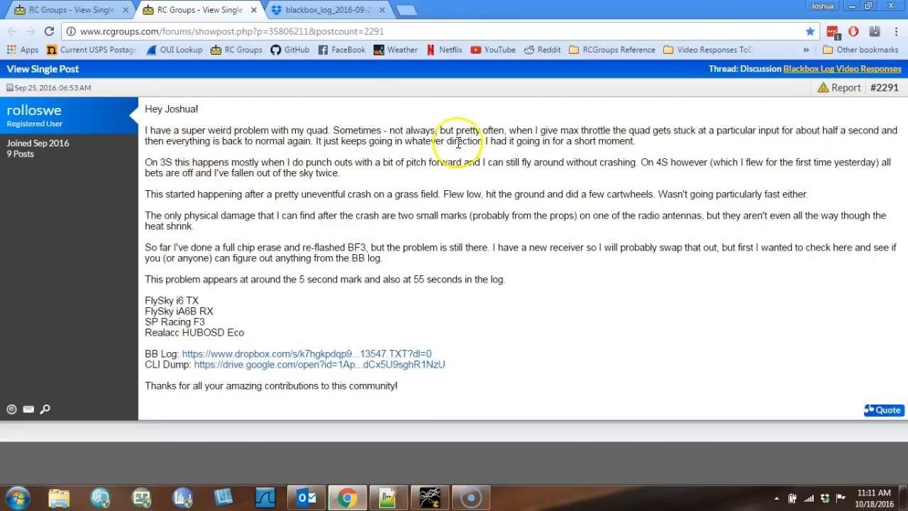
pyautogui.moveTo(648, 149)
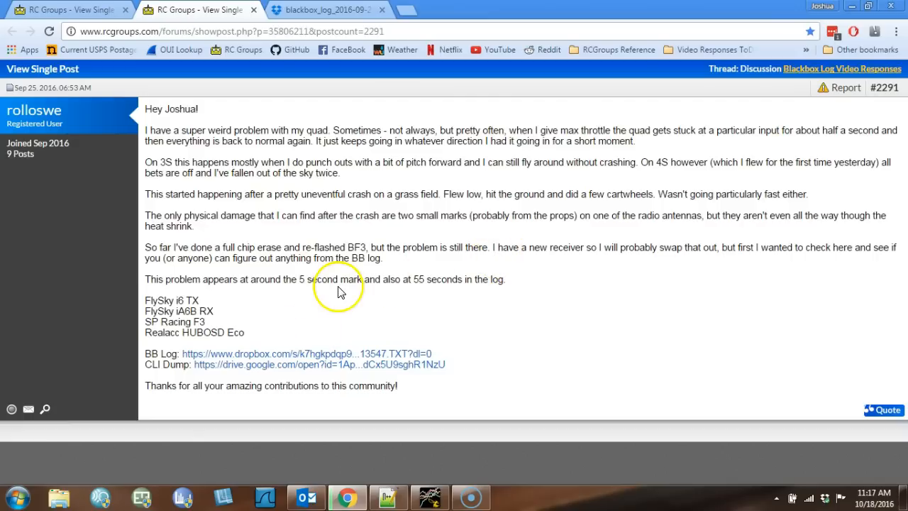
pyautogui.moveTo(197, 290)
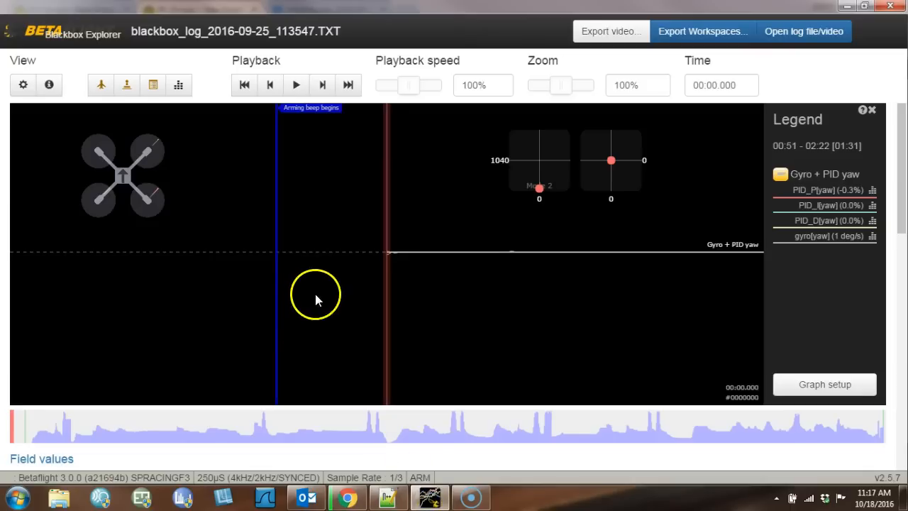
# Step: Add a Custom graph in Graph setup with rxSignalReceived as its first field
pyautogui.click(824, 383)
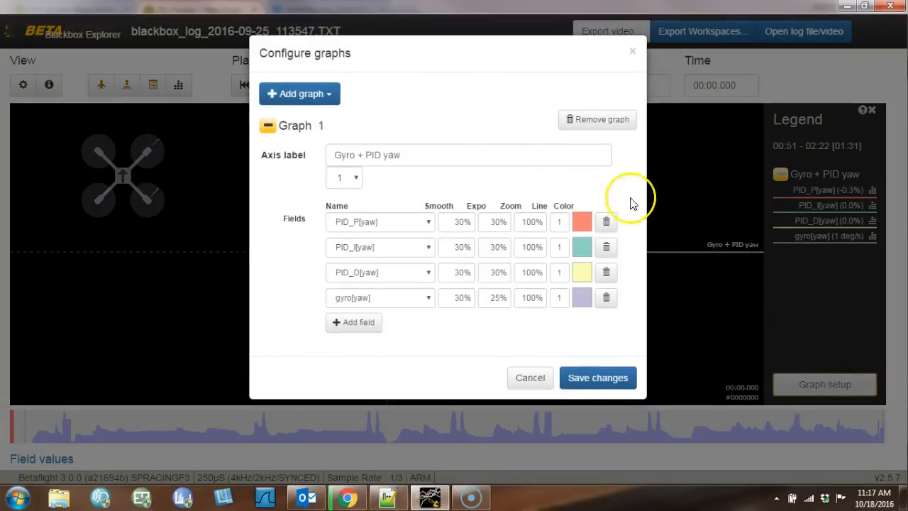
pyautogui.moveTo(352, 274)
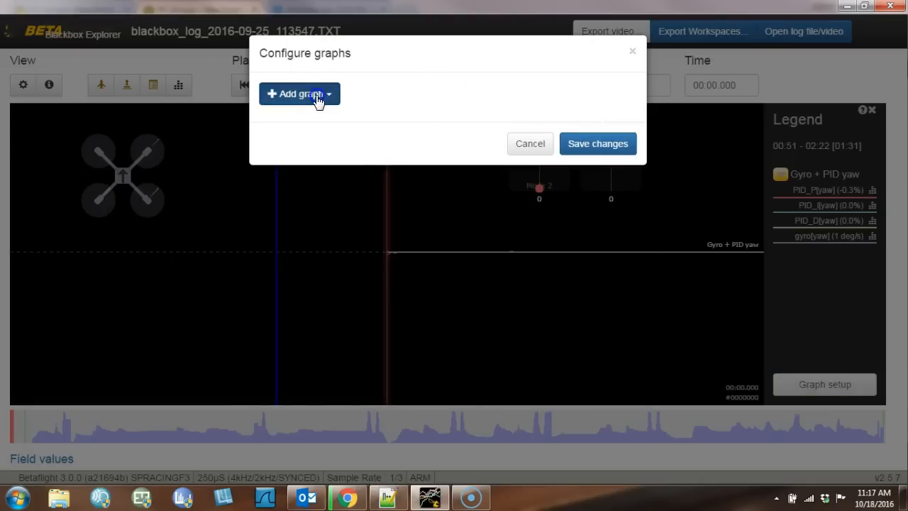
pyautogui.click(295, 94)
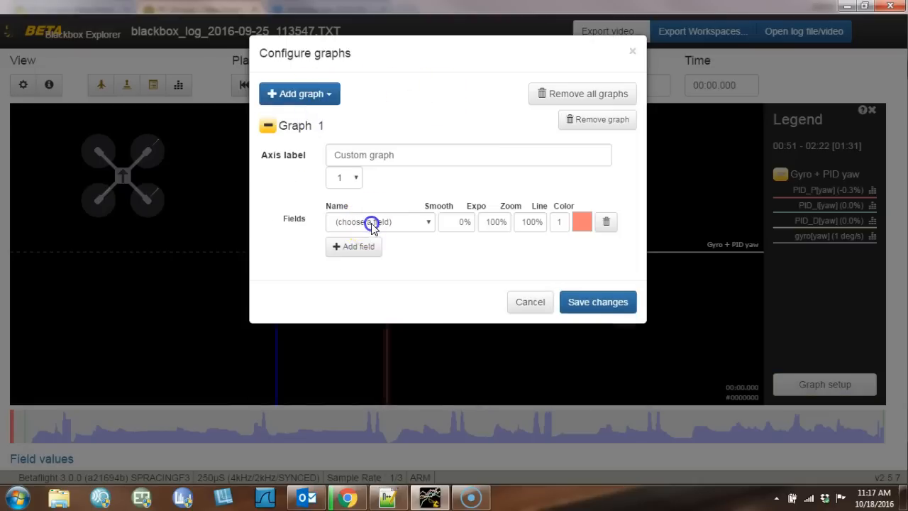
pyautogui.click(377, 222)
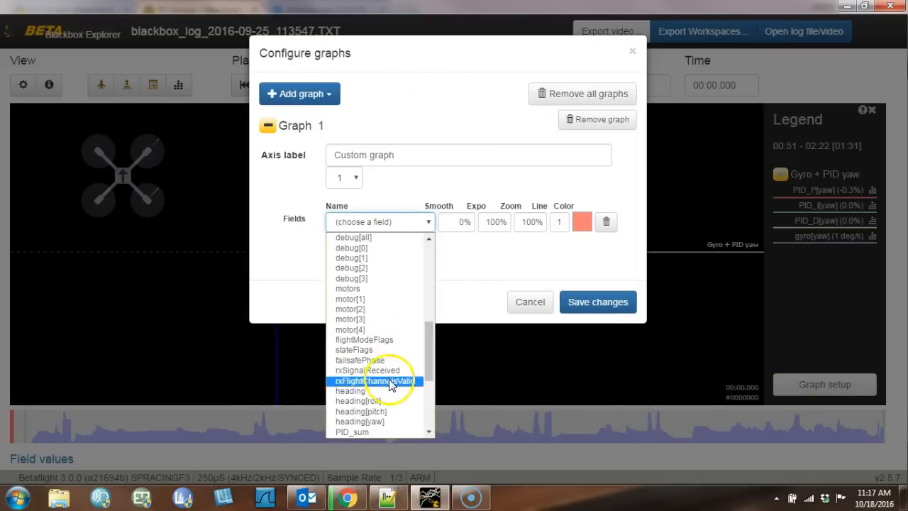
pyautogui.click(360, 369)
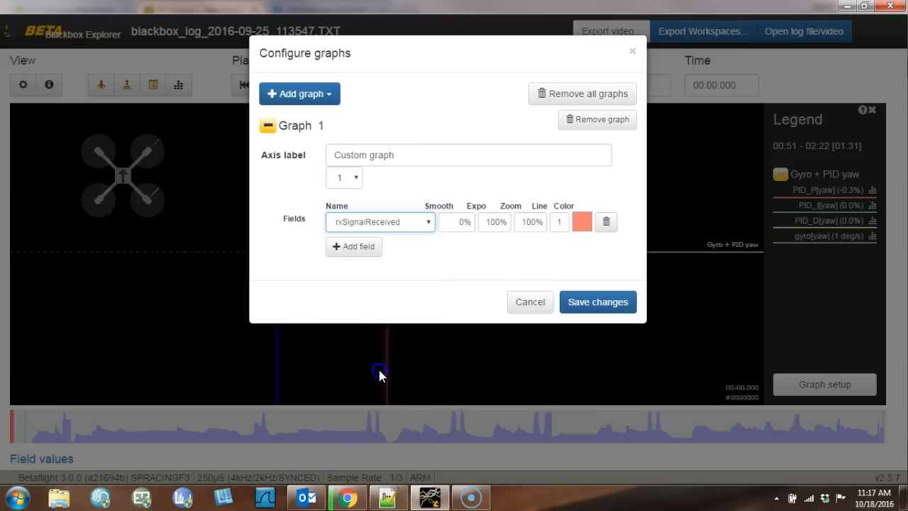
# Step: Add failsafePhase and rxFlightChannelsValid as the second and third fields
pyautogui.click(354, 247)
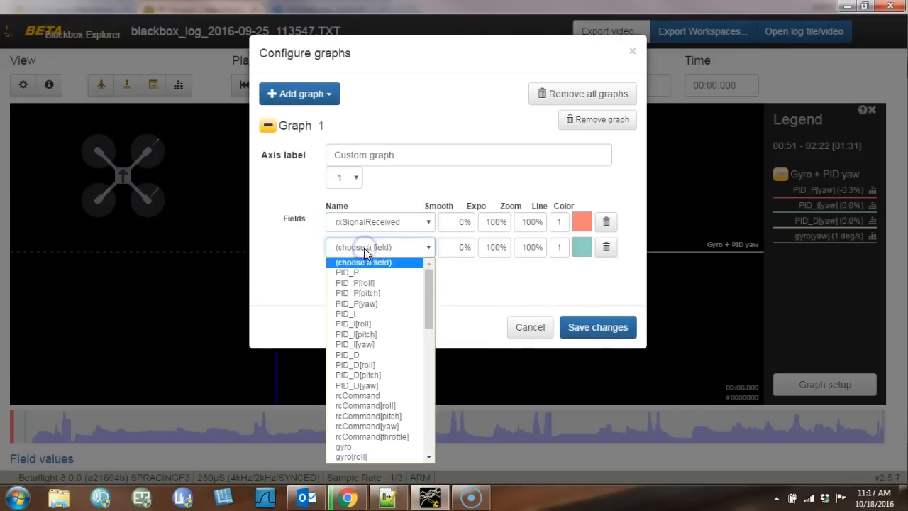
pyautogui.scroll(-3)
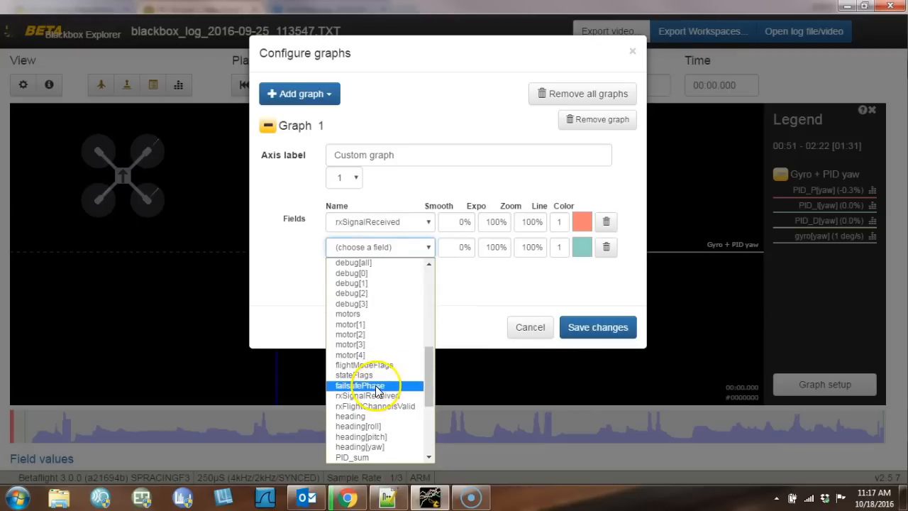
pyautogui.click(363, 385)
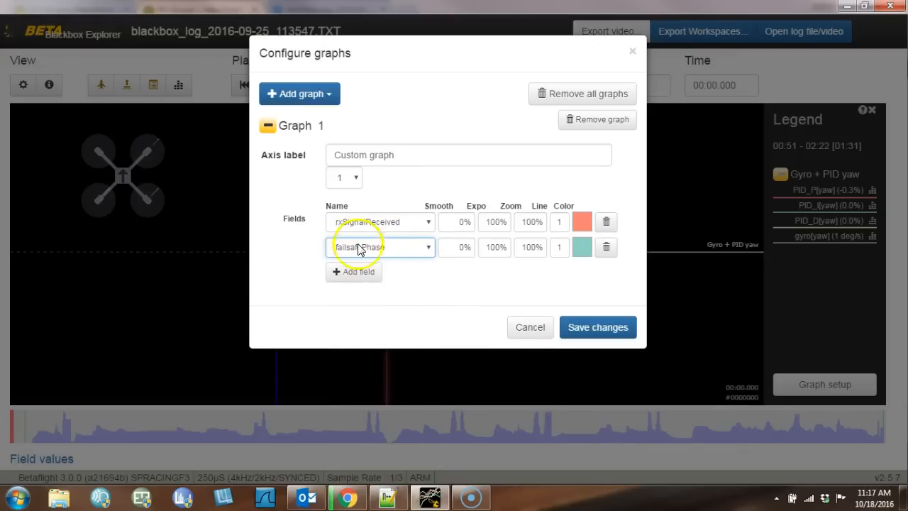
pyautogui.click(354, 273)
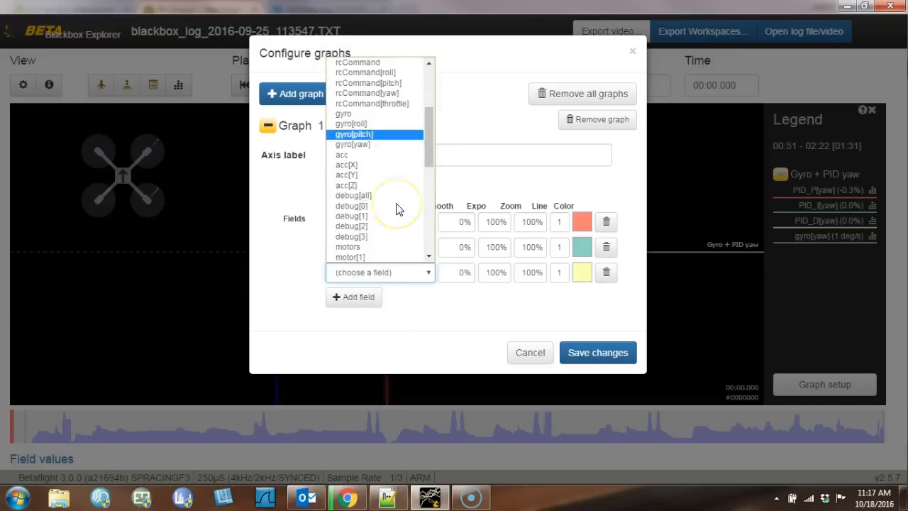
pyautogui.scroll(-3)
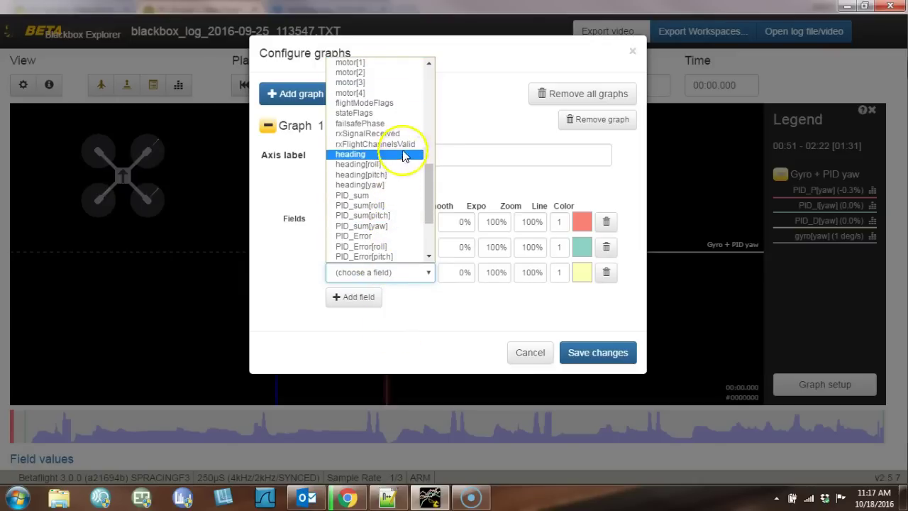
pyautogui.click(375, 143)
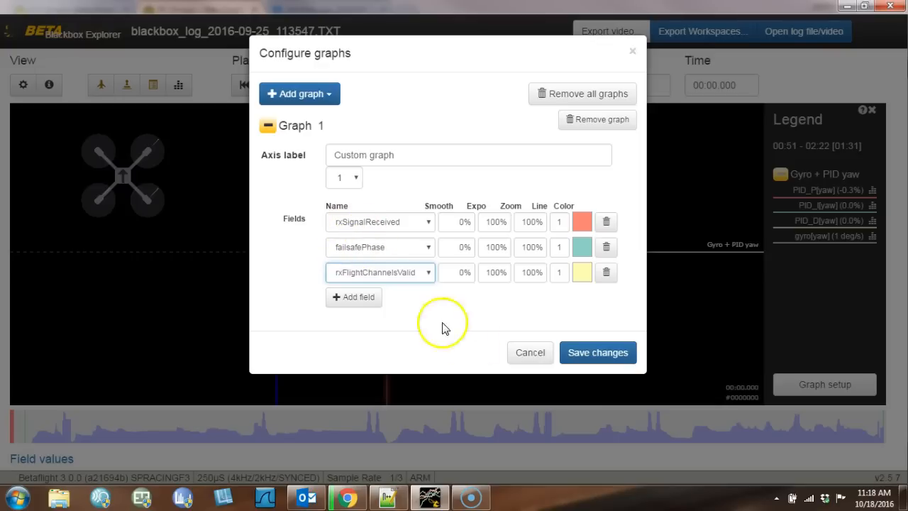
# Step: Cue the log to about 00:05, shortly after arming, with the custom graph shown
pyautogui.click(599, 352)
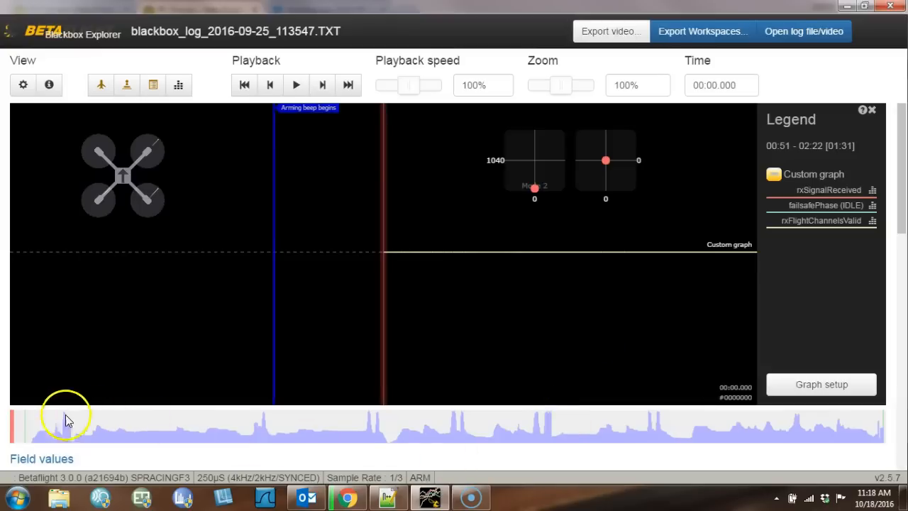
pyautogui.click(39, 437)
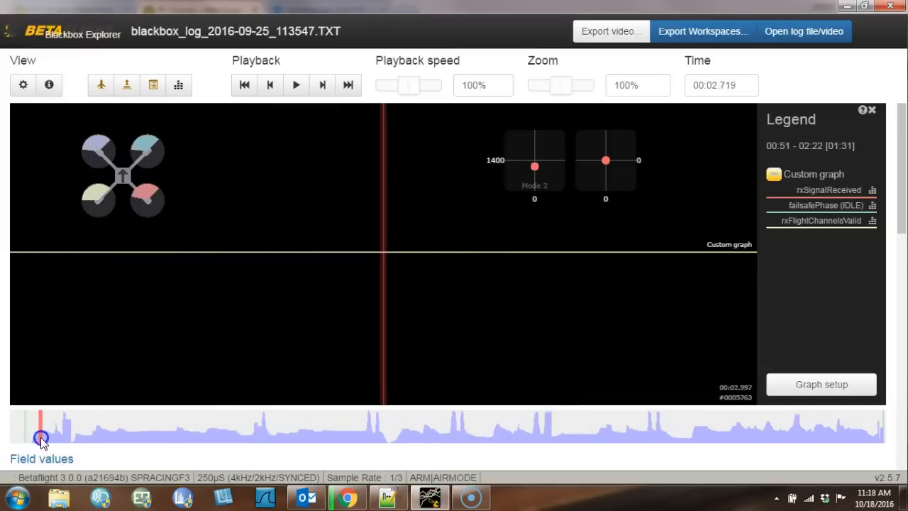
pyautogui.moveTo(39, 437); pyautogui.dragTo(62, 437)
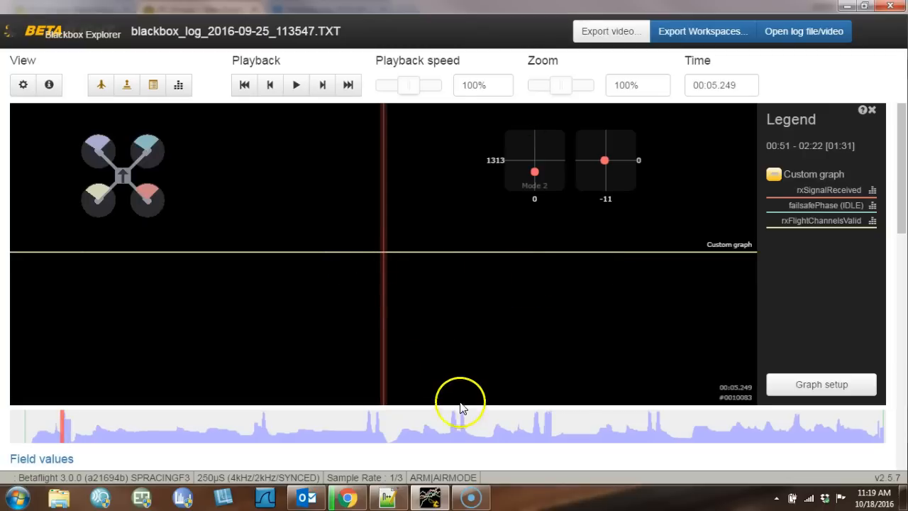
# Step: Scroll to the Field values table showing failsafePhase IDLE, rxSignalReceived 1, rxFlightChannelsValid 1
pyautogui.scroll(-3)
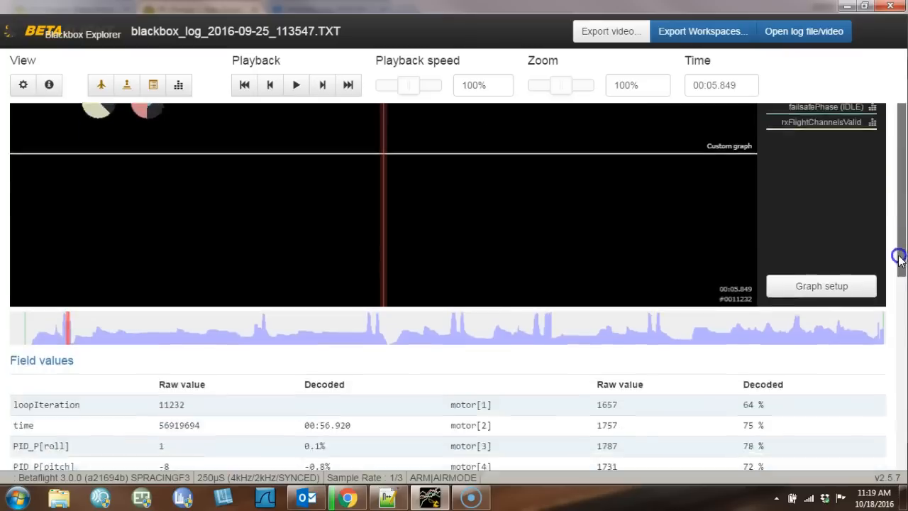
pyautogui.scroll(-3)
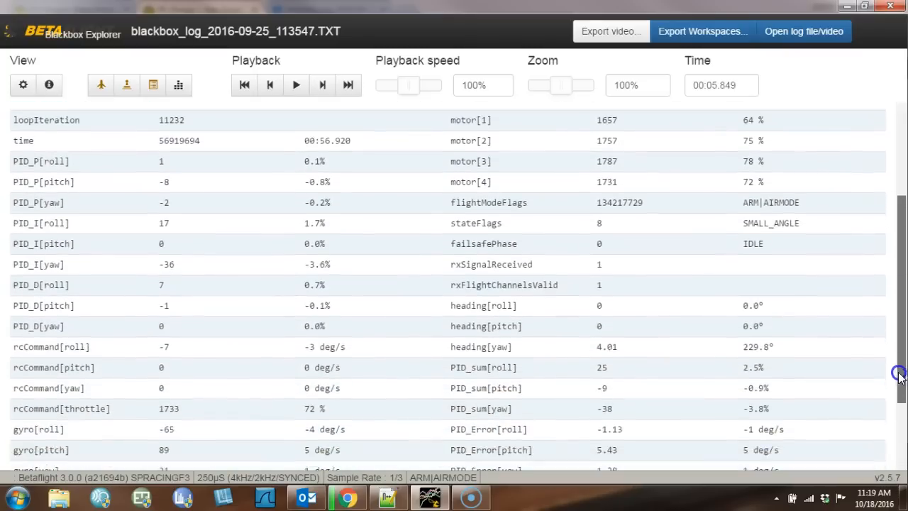
pyautogui.scroll(-3)
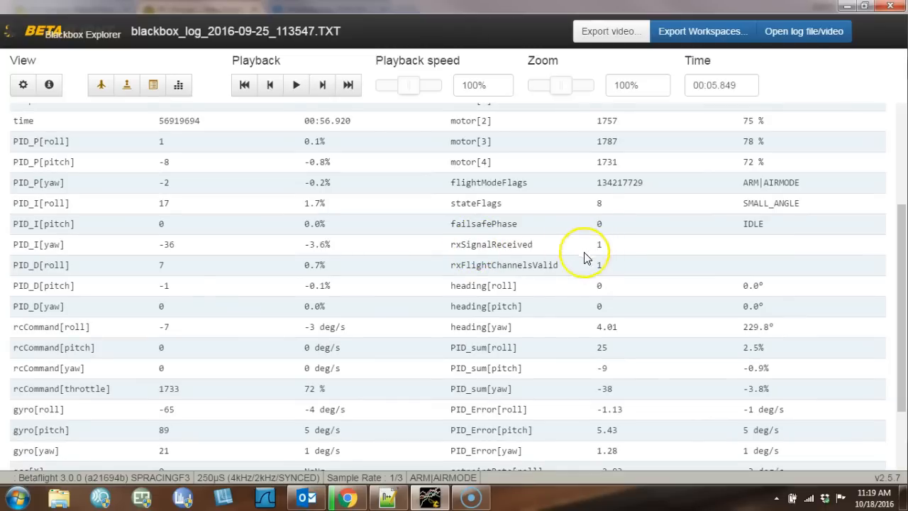
pyautogui.moveTo(901, 290)
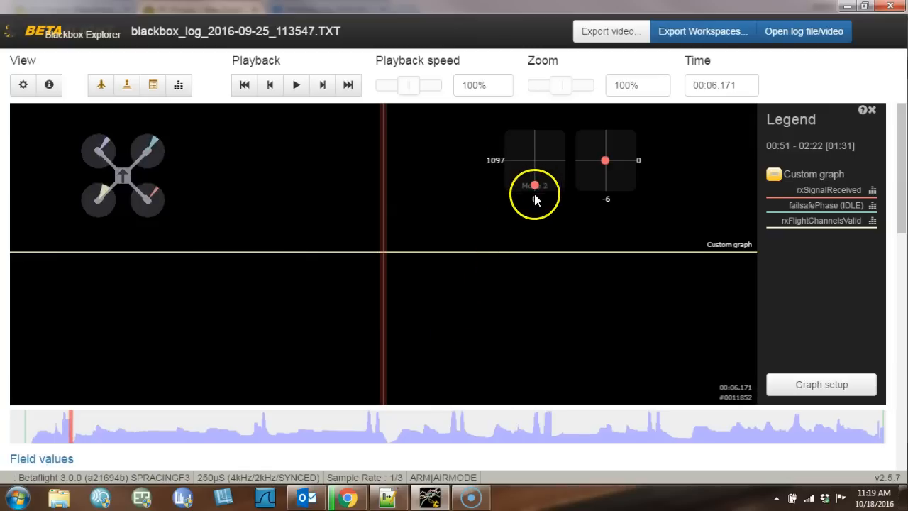
pyautogui.moveTo(532, 197)
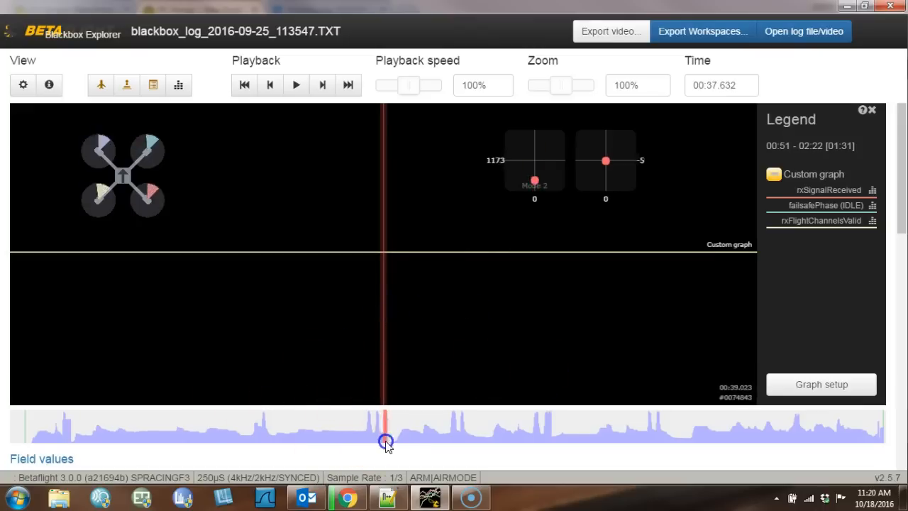
# Step: Move playback to the freeze point at about 00:56 on the seek bar
pyautogui.click(518, 434)
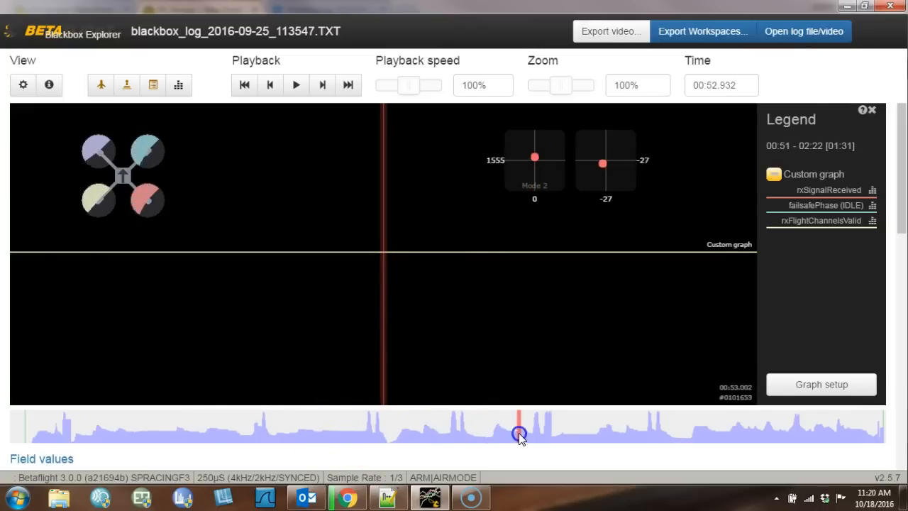
pyautogui.moveTo(519, 433); pyautogui.dragTo(545, 431)
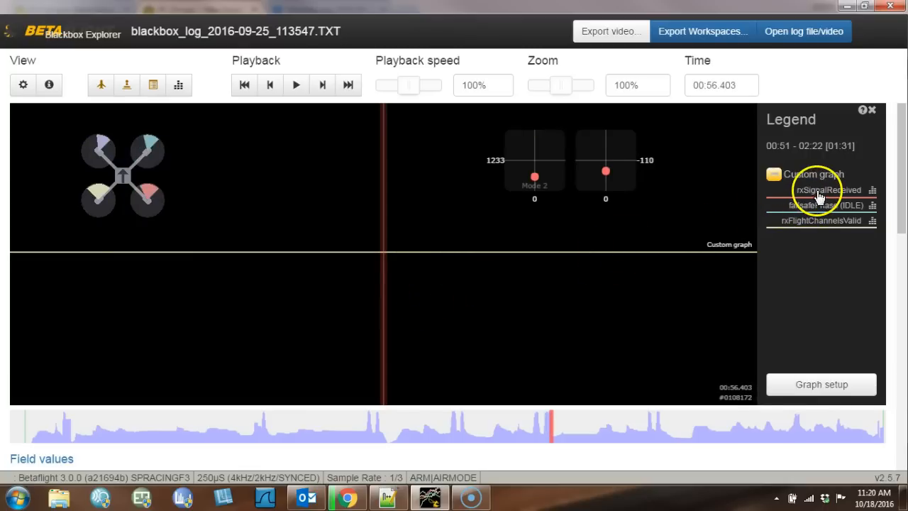
pyautogui.moveTo(651, 300)
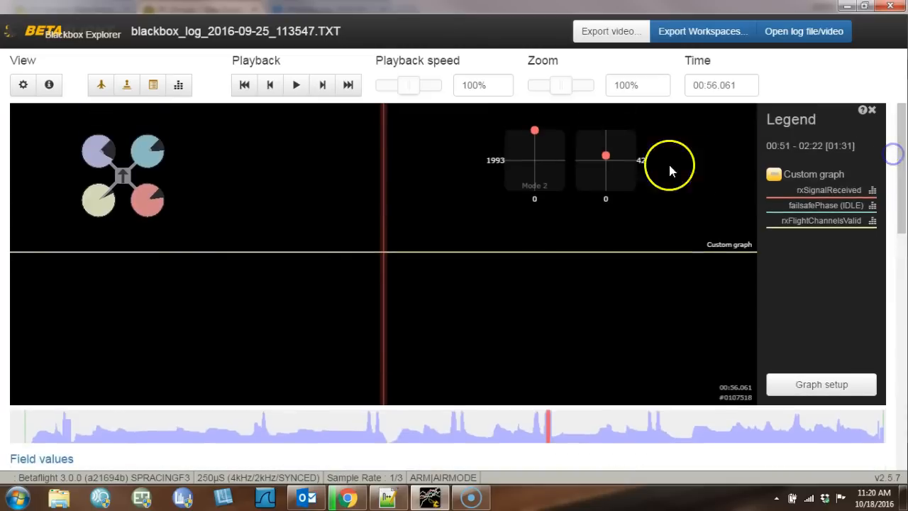
pyautogui.moveTo(546, 200)
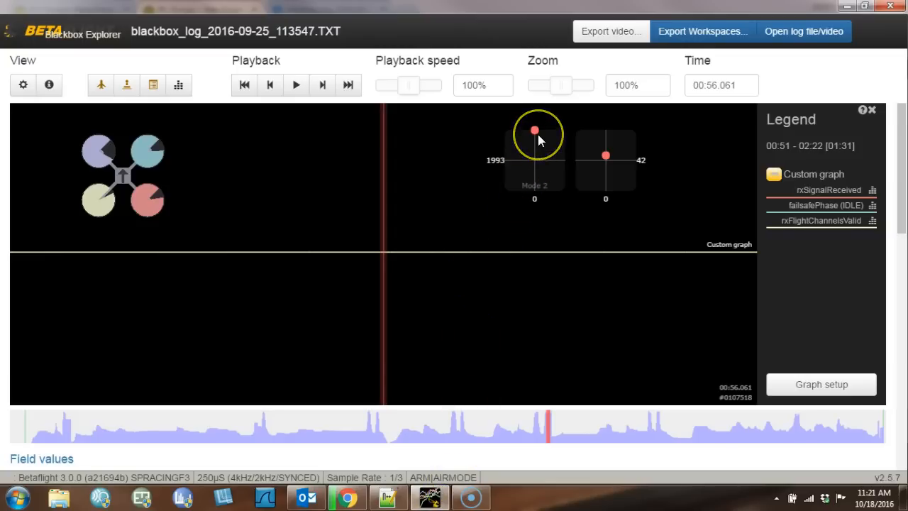
pyautogui.moveTo(539, 135)
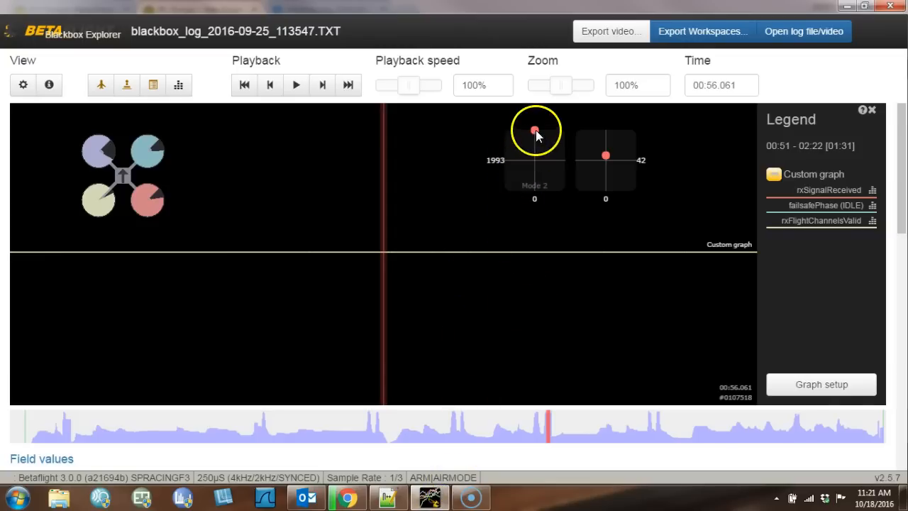
pyautogui.moveTo(514, 281)
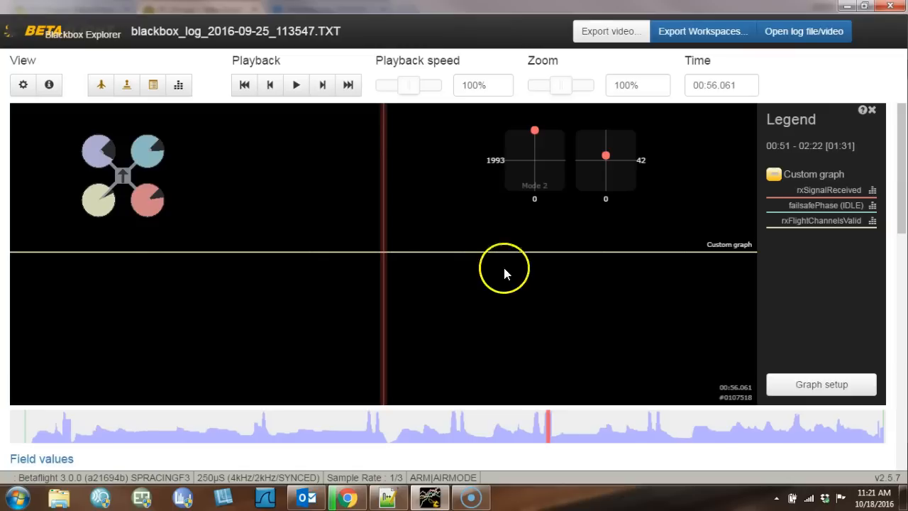
pyautogui.moveTo(751, 290)
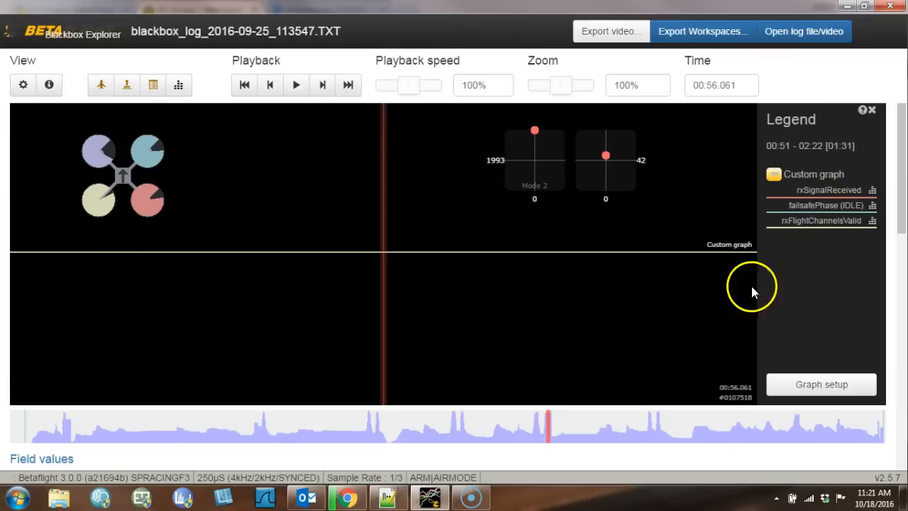
pyautogui.moveTo(510, 370)
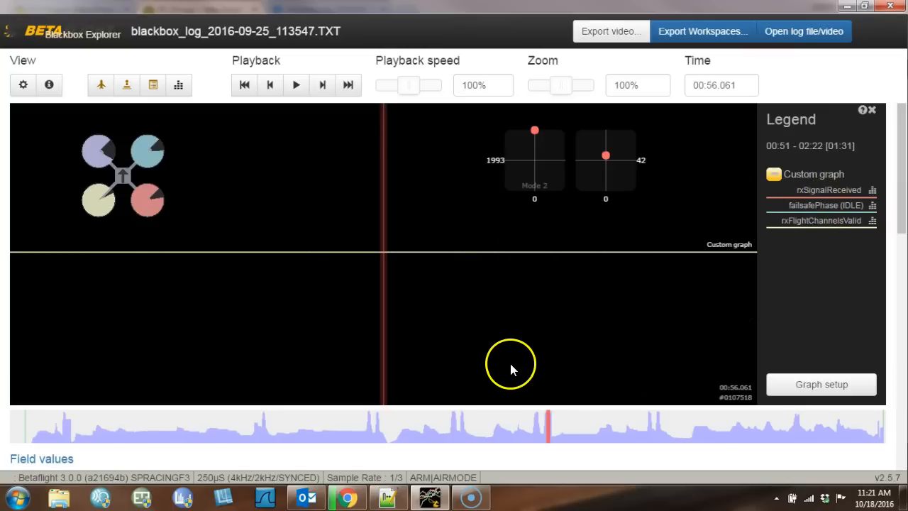